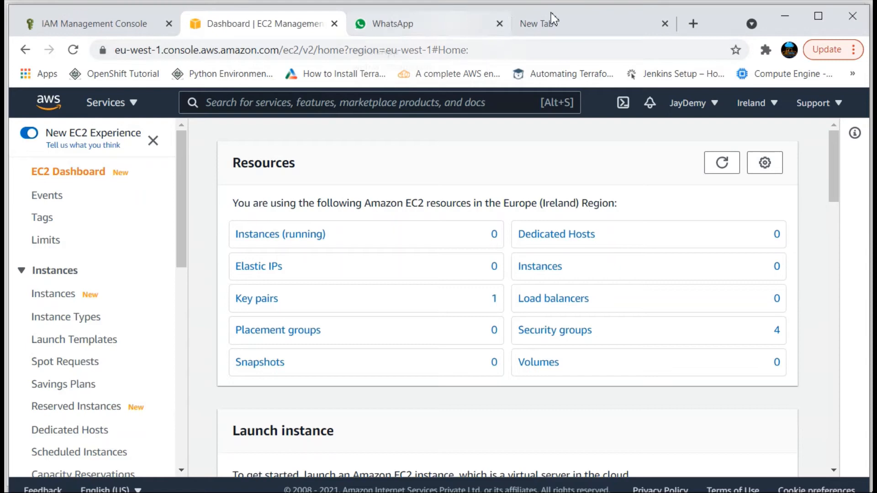
# Search 'download terr' in a new Chrome tab and open the terraform.io downloads page
pyautogui.click(543, 23)
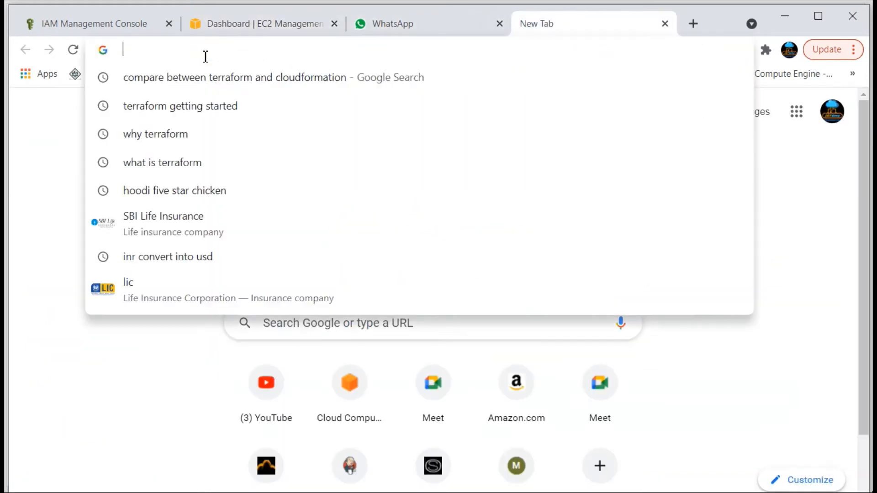
pyautogui.write('download terr')
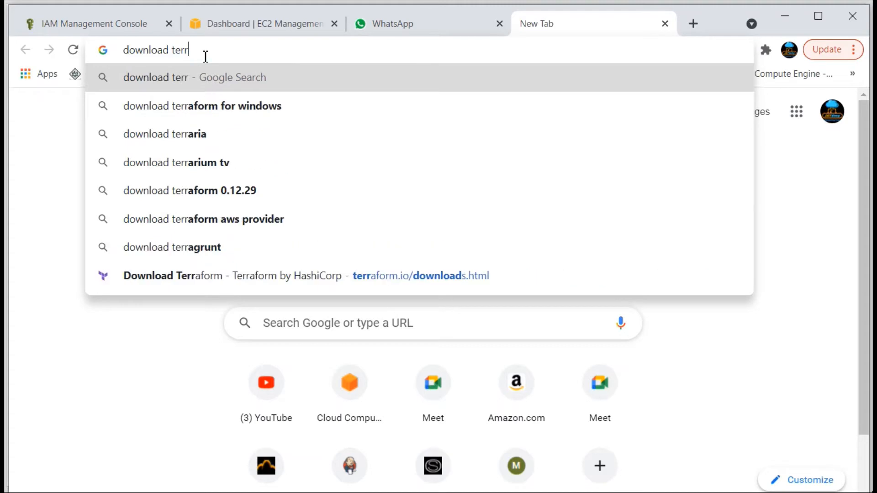
pyautogui.moveTo(183, 110)
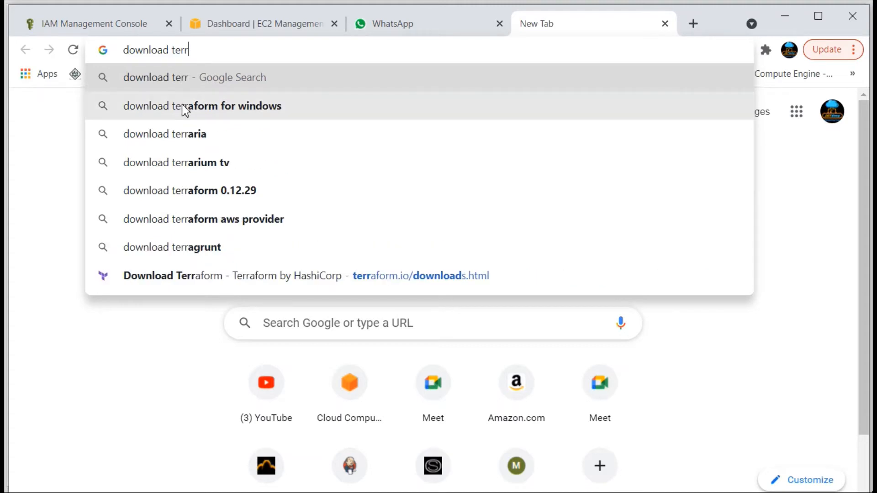
pyautogui.click(202, 106)
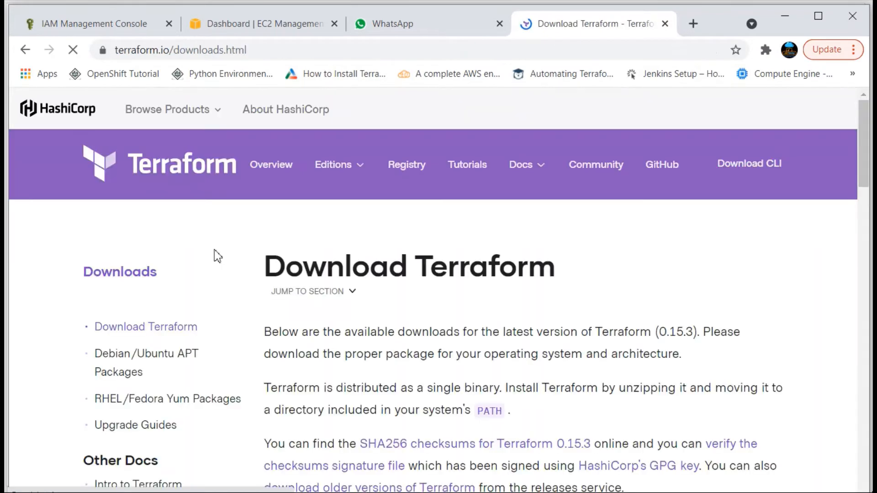
# Scroll to the Windows entry and download the 64-bit Terraform 0.15.3 zip
pyautogui.scroll(-3)
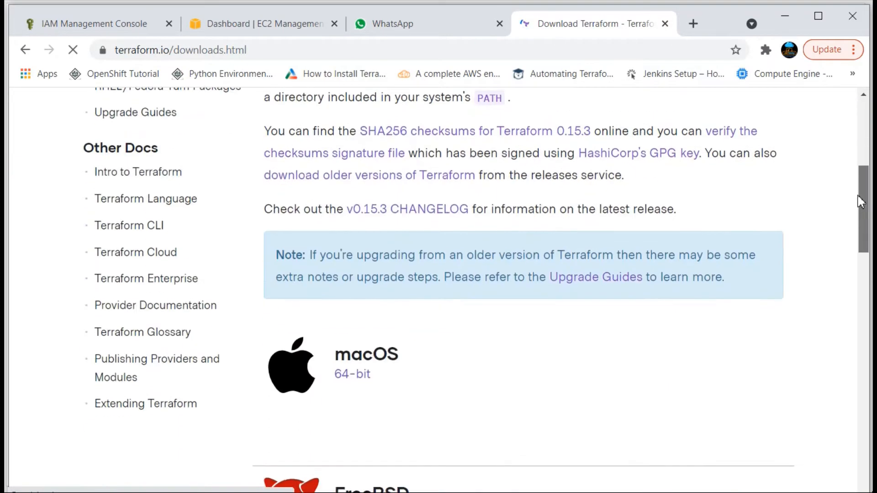
pyautogui.scroll(-3)
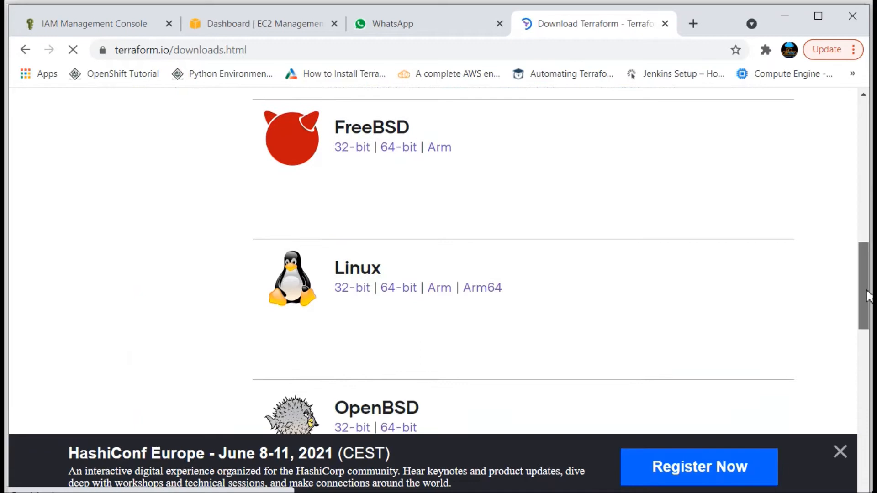
pyautogui.scroll(-3)
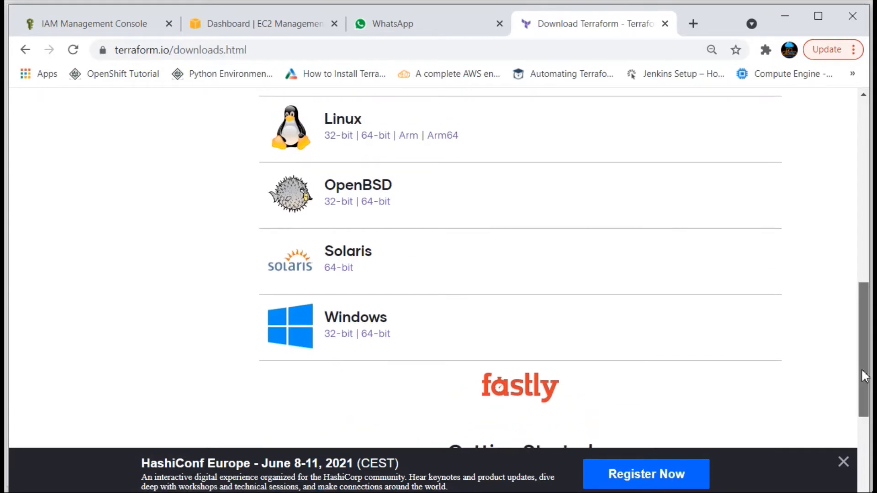
pyautogui.scroll(3)
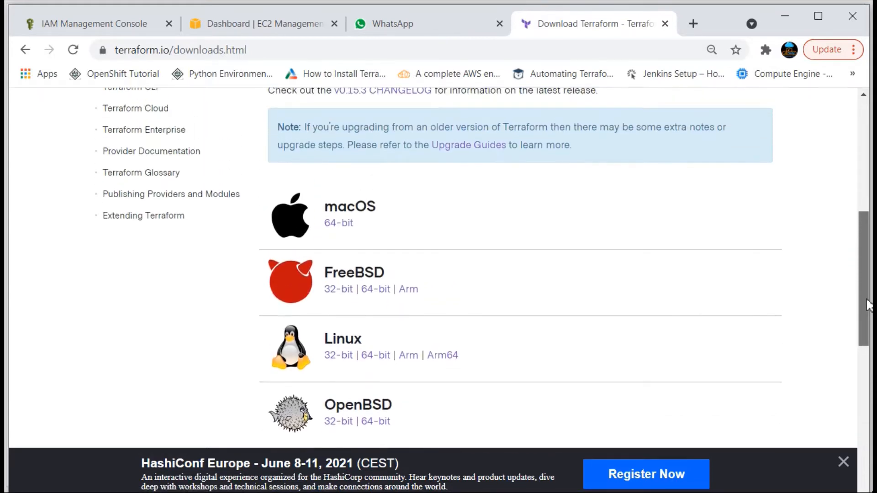
pyautogui.scroll(-3)
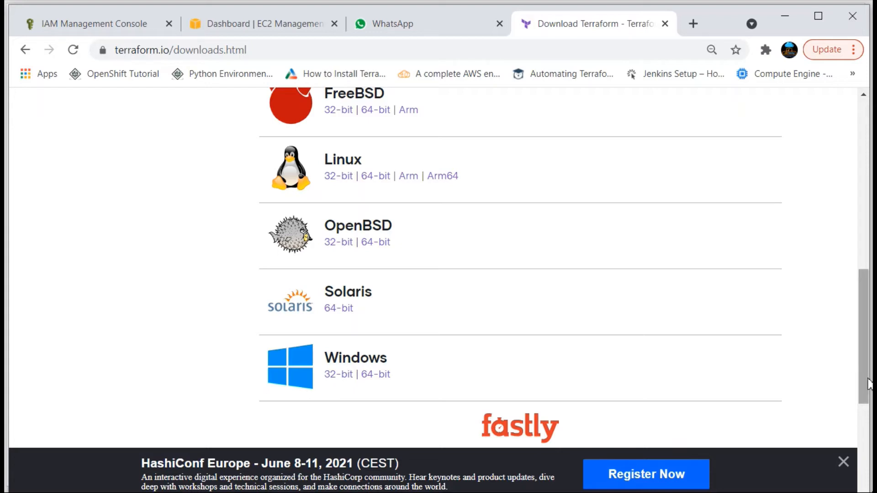
pyautogui.moveTo(566, 359)
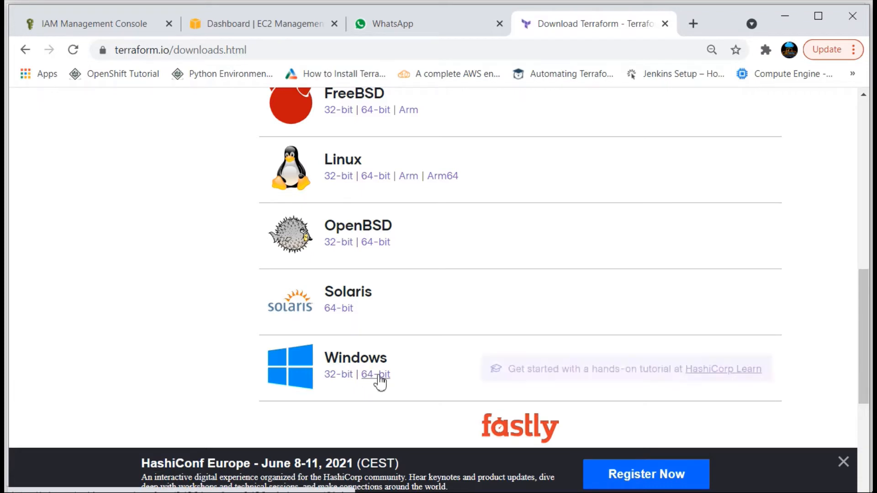
pyautogui.click(374, 374)
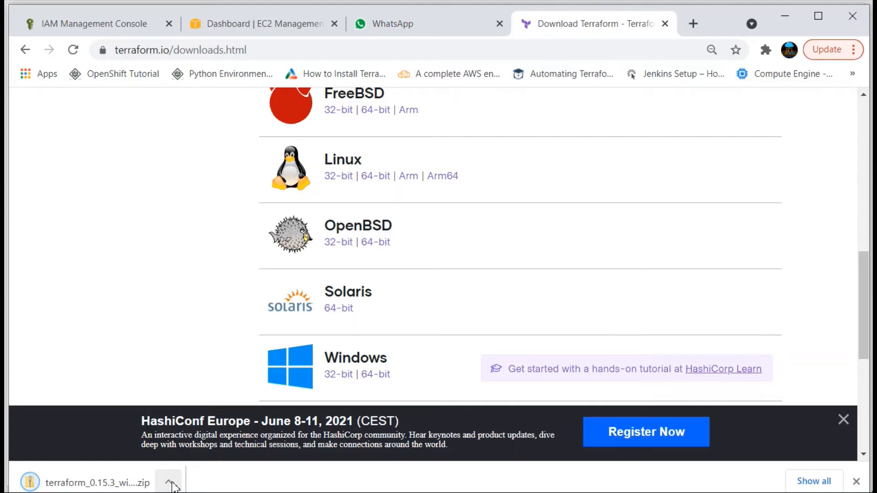
# Show the downloaded zip in its folder, open it, and copy the terraform application
pyautogui.click(168, 484)
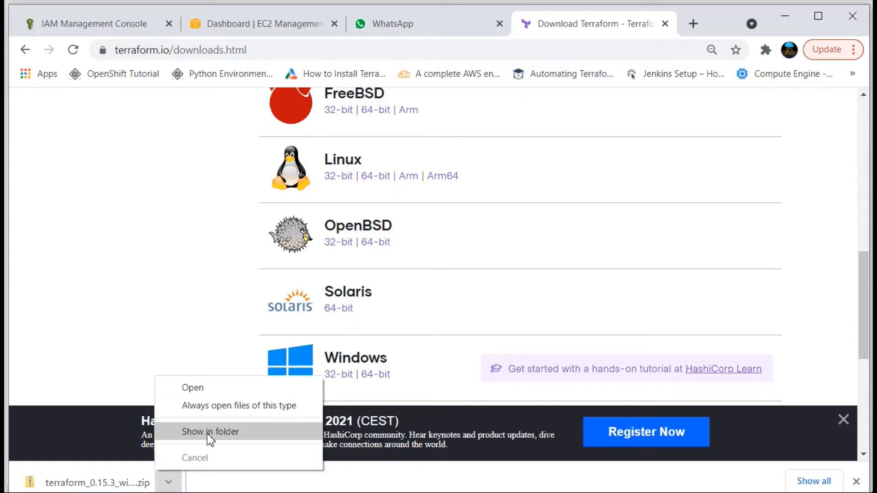
pyautogui.click(209, 432)
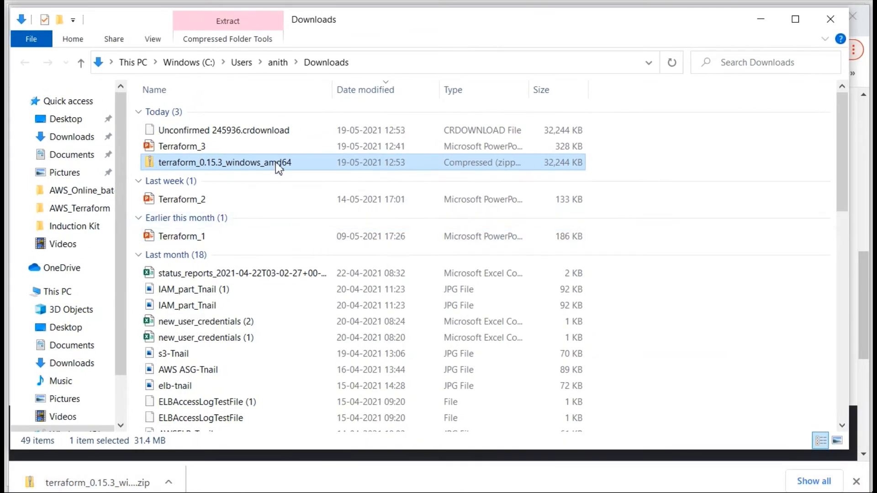
pyautogui.moveTo(277, 168)
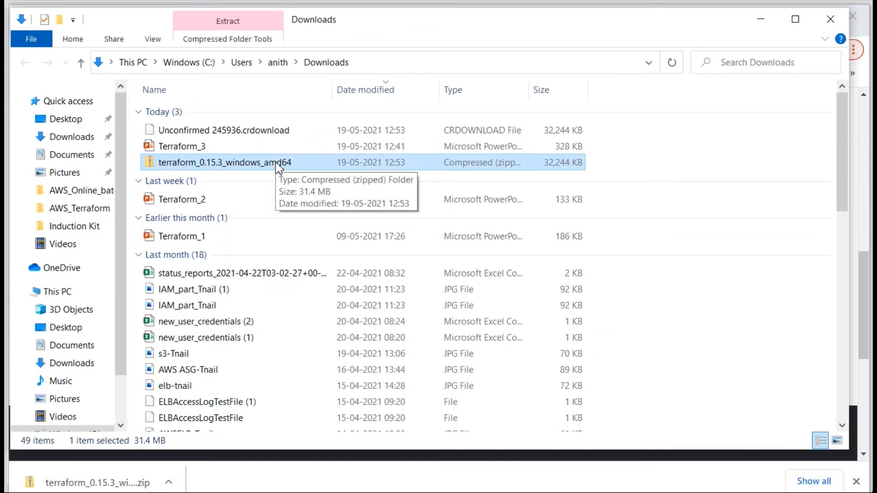
pyautogui.doubleClick(224, 162)
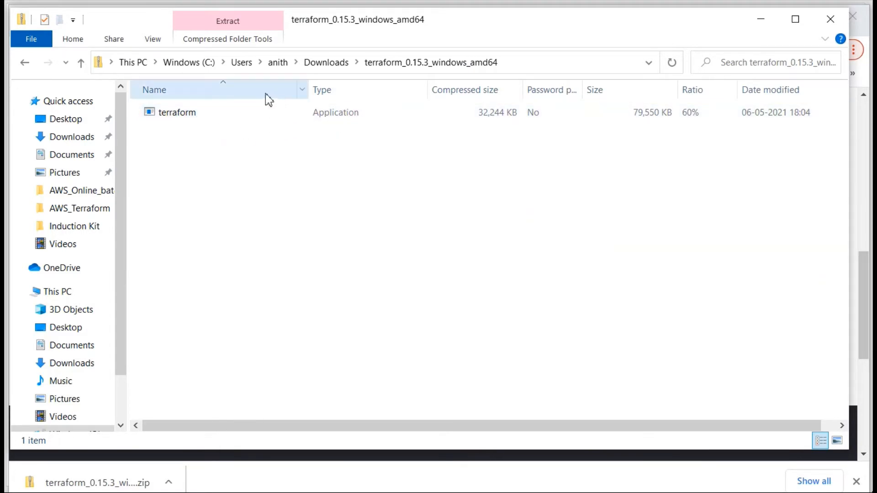
pyautogui.click(176, 112)
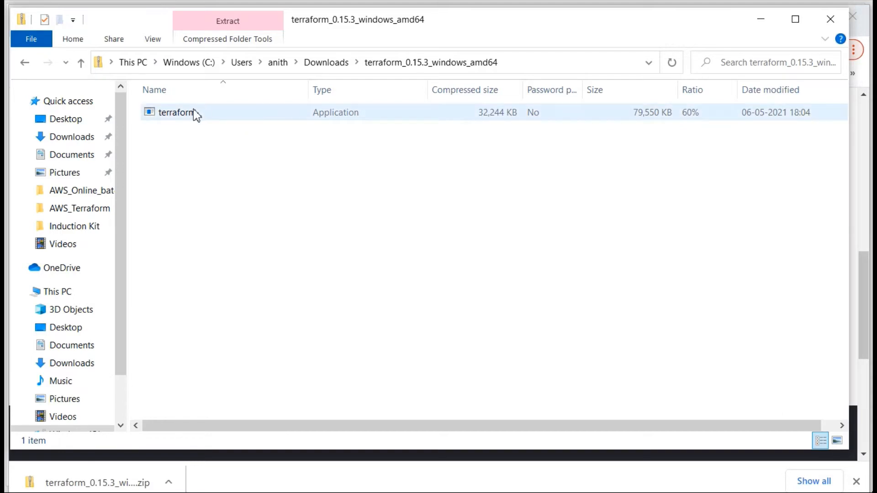
pyautogui.rightClick(193, 114)
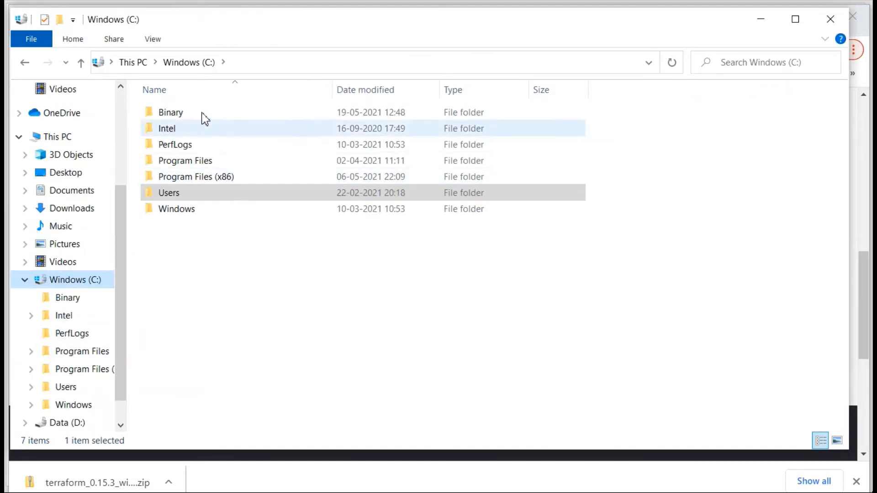
# Open the C:\Binary folder and paste the terraform application into it
pyautogui.click(171, 112)
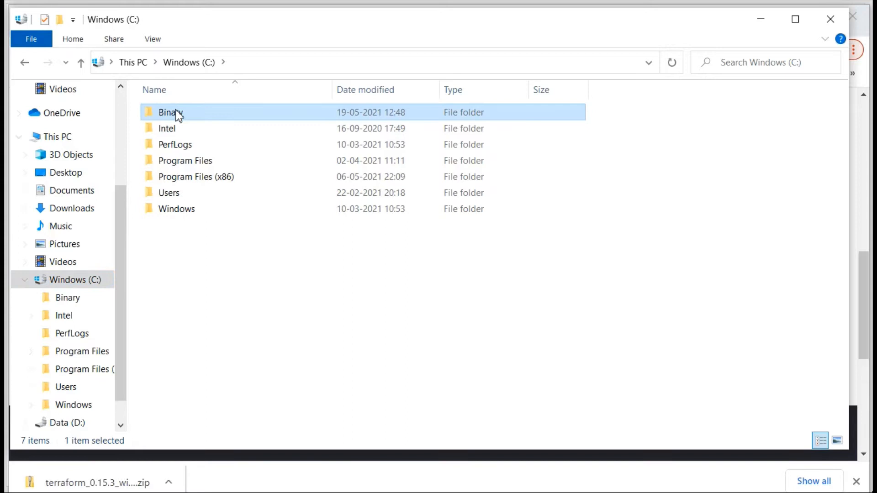
pyautogui.doubleClick(166, 112)
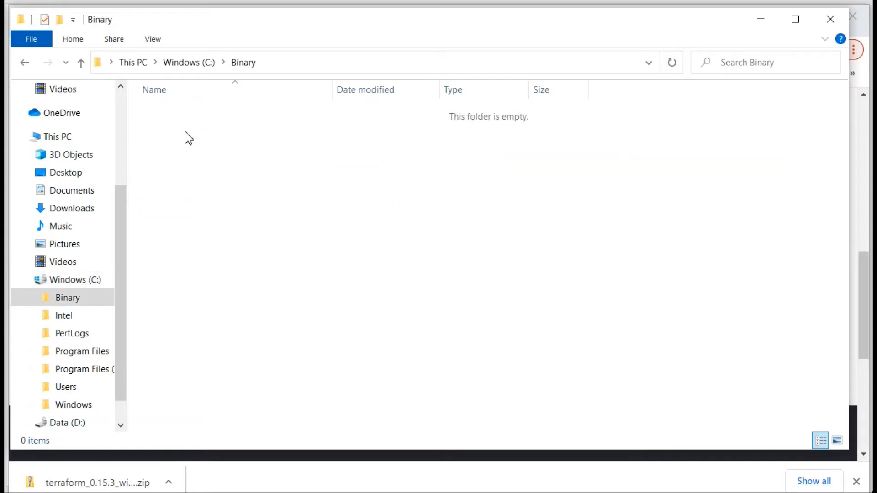
pyautogui.moveTo(217, 237)
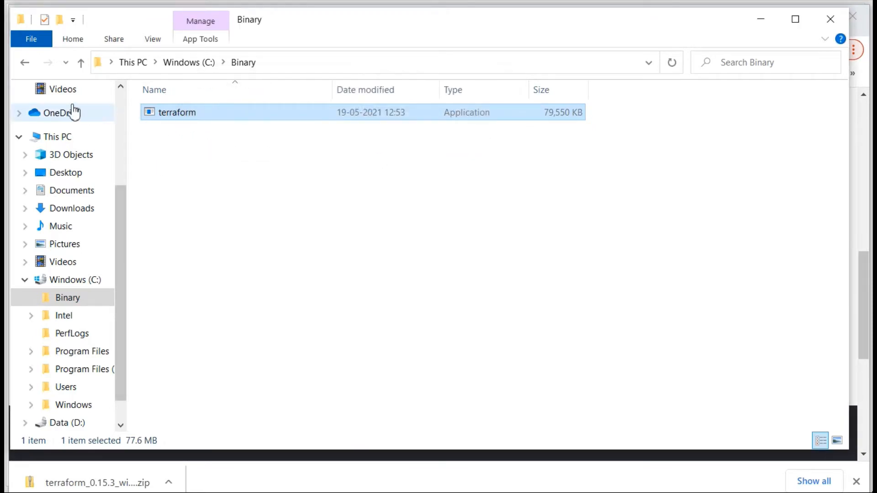
pyautogui.moveTo(176, 147)
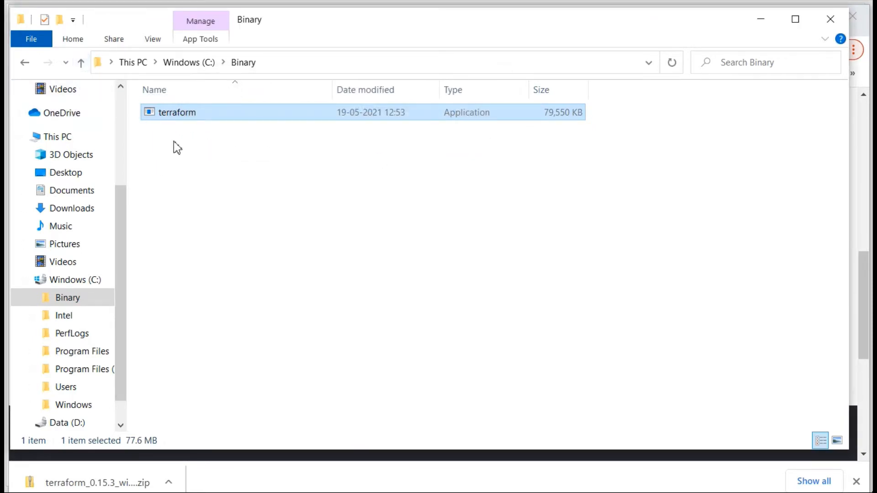
pyautogui.moveTo(81, 63)
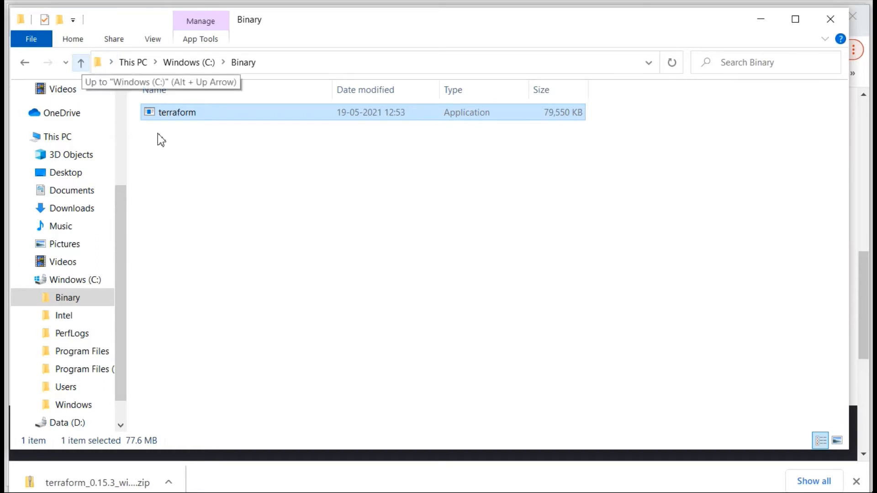
pyautogui.click(279, 234)
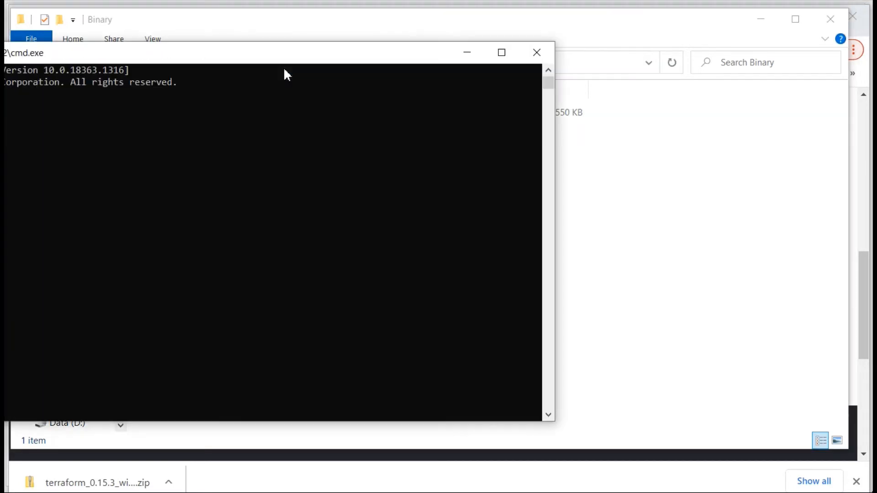
# Run terraform in the C:\Binary console to view its usage list, then close the console
pyautogui.moveTo(285, 52); pyautogui.dragTo(401, 44)
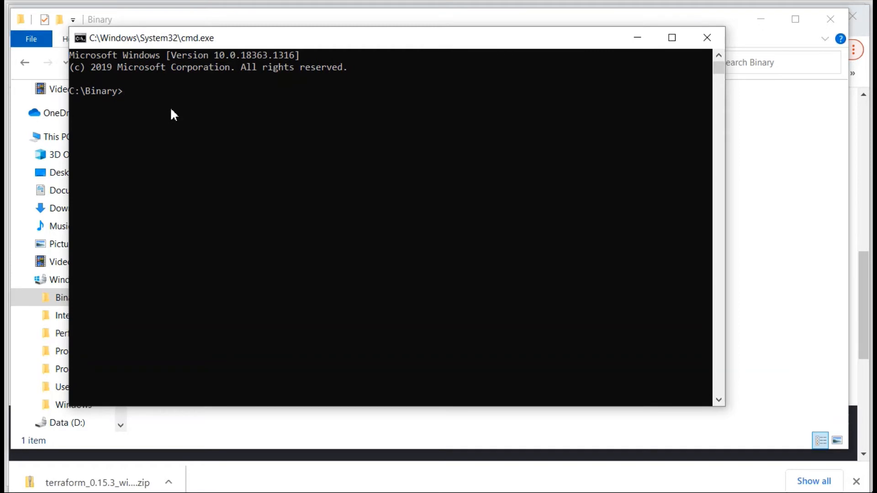
pyautogui.write('terraform')
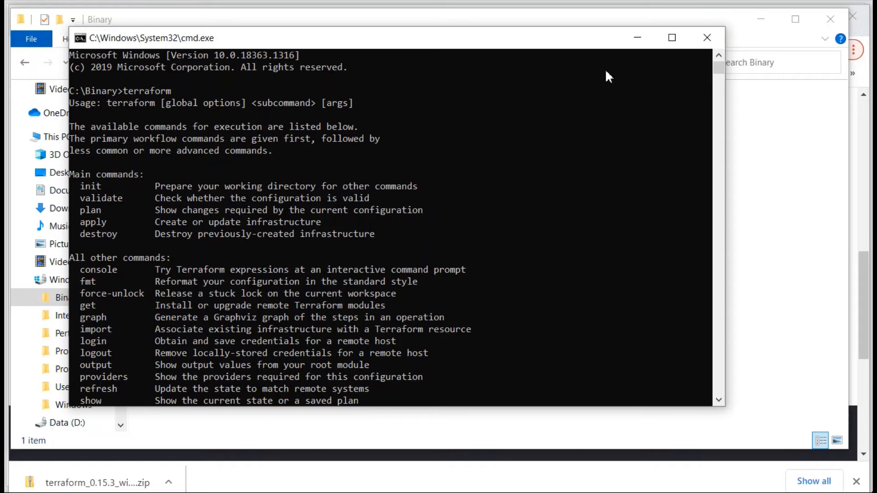
pyautogui.moveTo(702, 52)
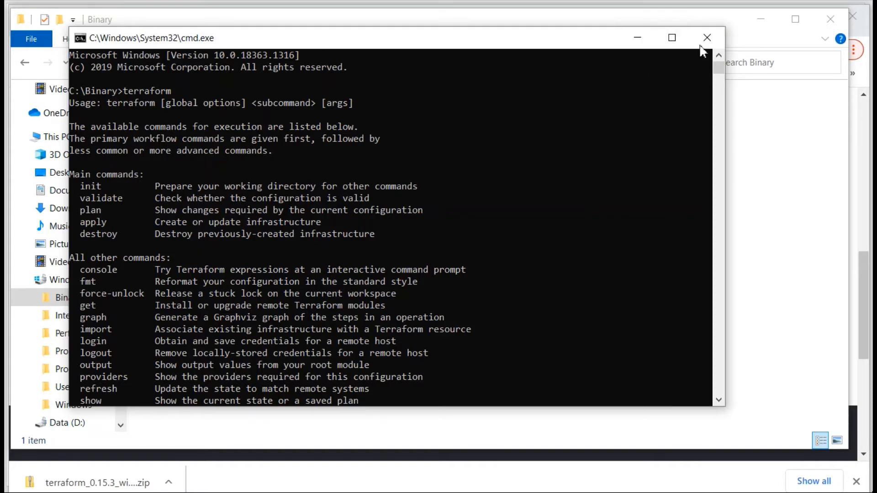
pyautogui.moveTo(706, 37)
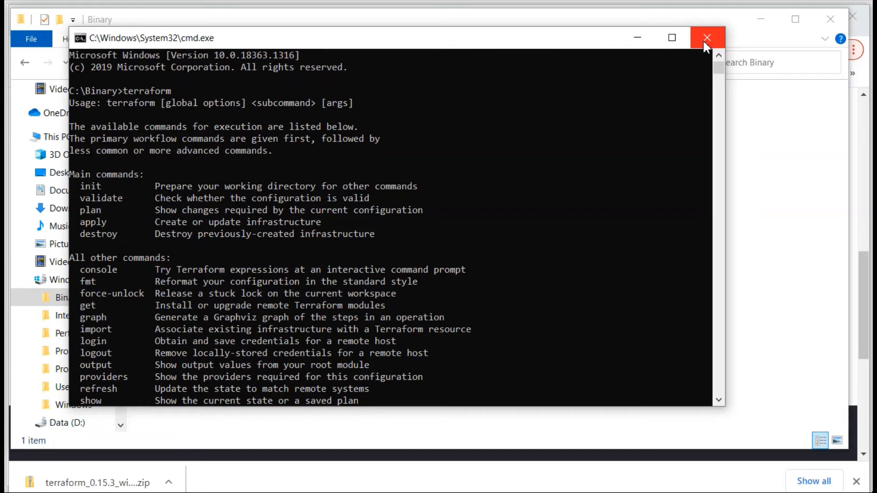
pyautogui.click(707, 37)
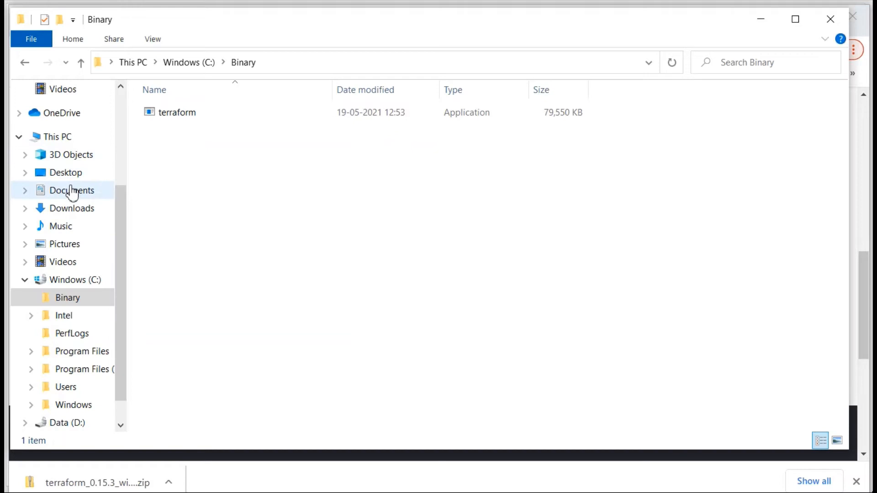
# Open cmd from the Desktop folder, see terraform is unrecognized, and close the console
pyautogui.click(65, 173)
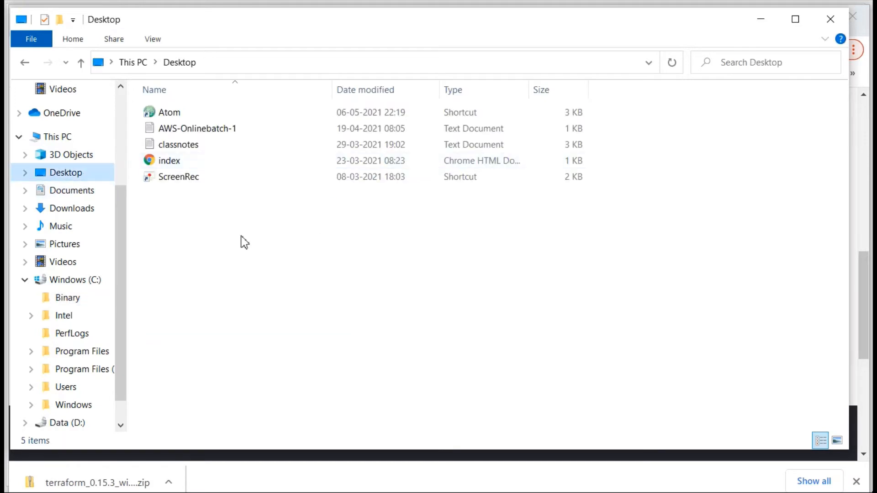
pyautogui.rightClick(244, 242)
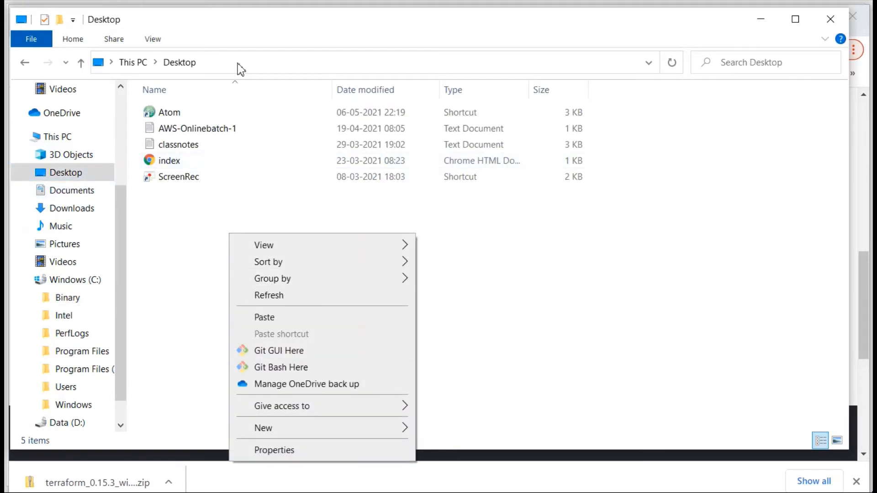
pyautogui.write('cmd')
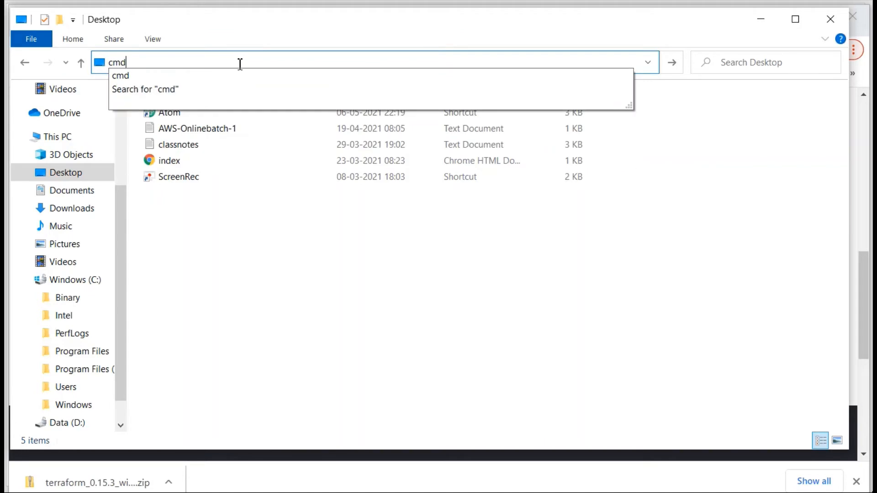
pyautogui.press('Enter')
pyautogui.write('terraform')
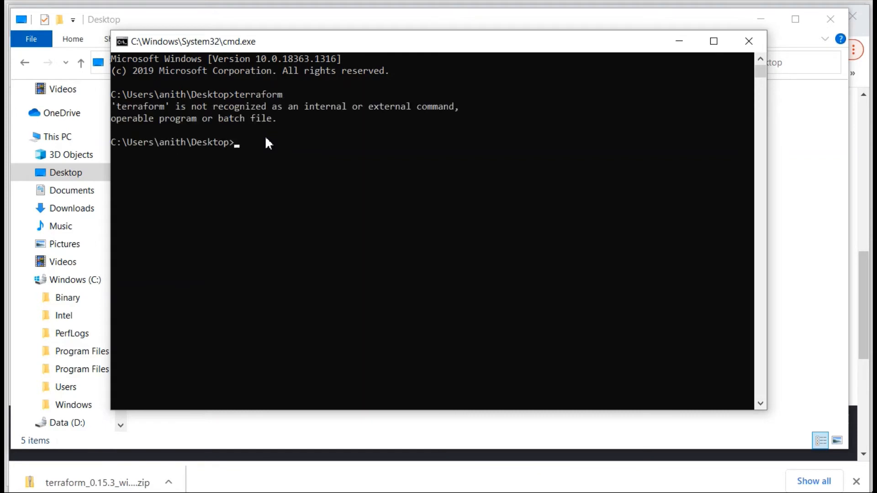
pyautogui.moveTo(201, 134)
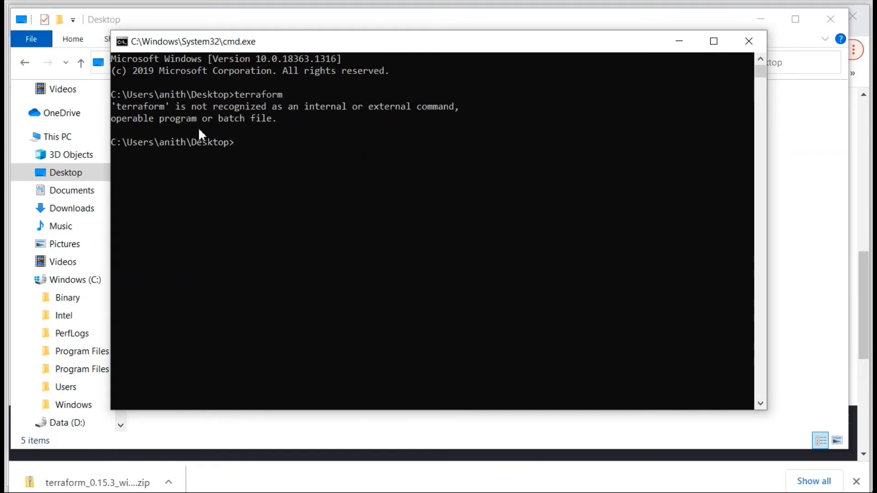
pyautogui.moveTo(302, 122)
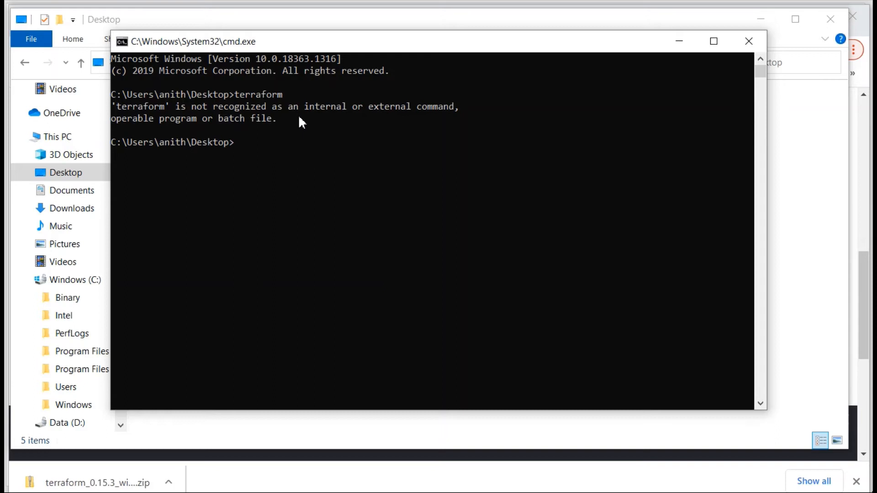
pyautogui.moveTo(315, 159)
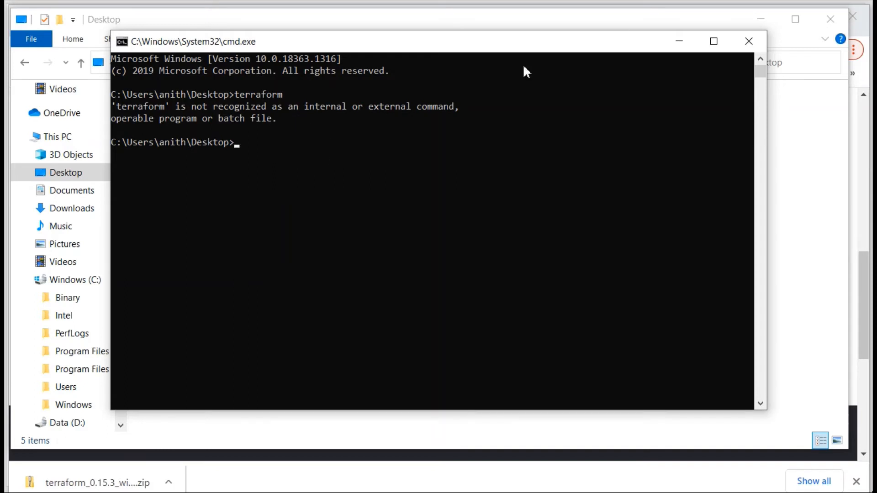
pyautogui.click(748, 40)
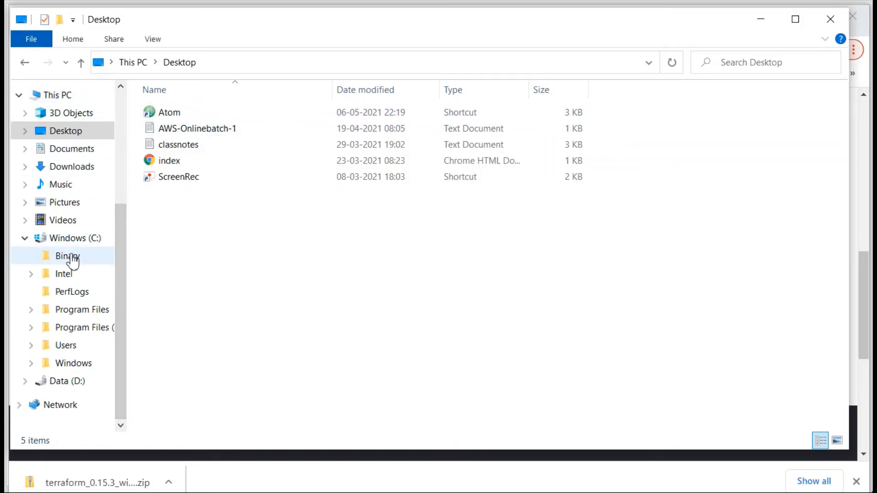
# Revisit C:\Binary for its full path, then switch to This PC
pyautogui.click(67, 255)
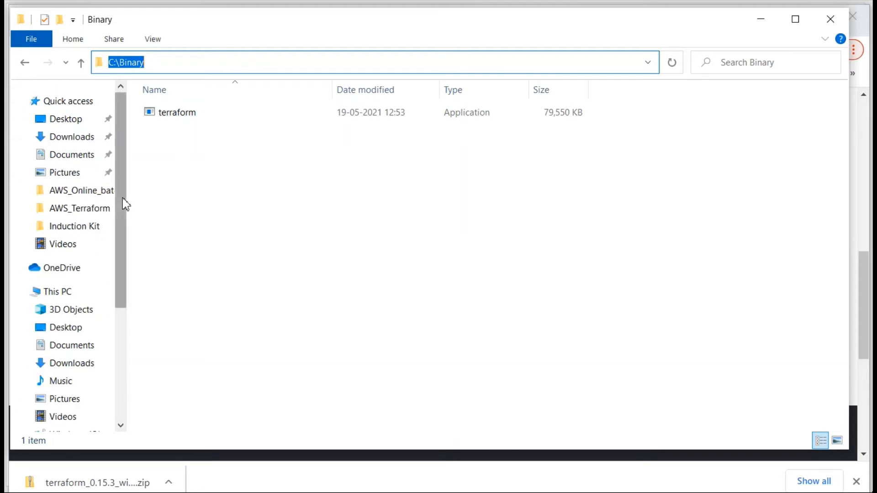
pyautogui.moveTo(118, 183)
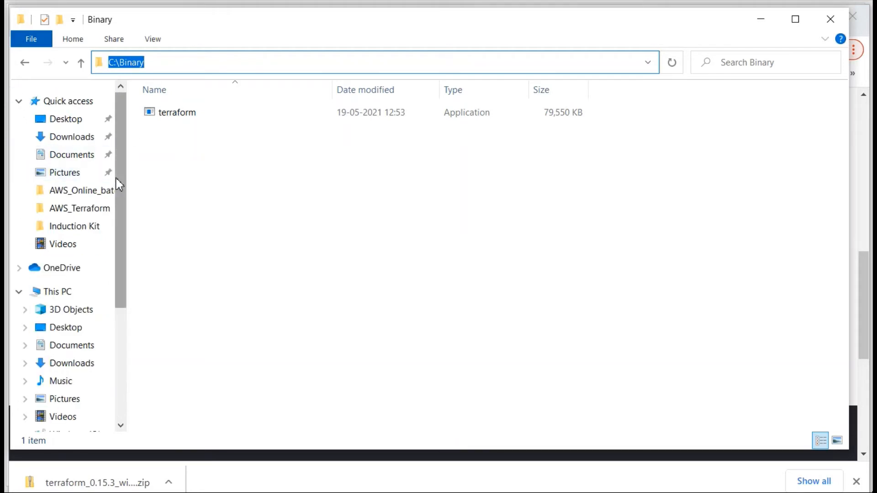
pyautogui.moveTo(78, 284)
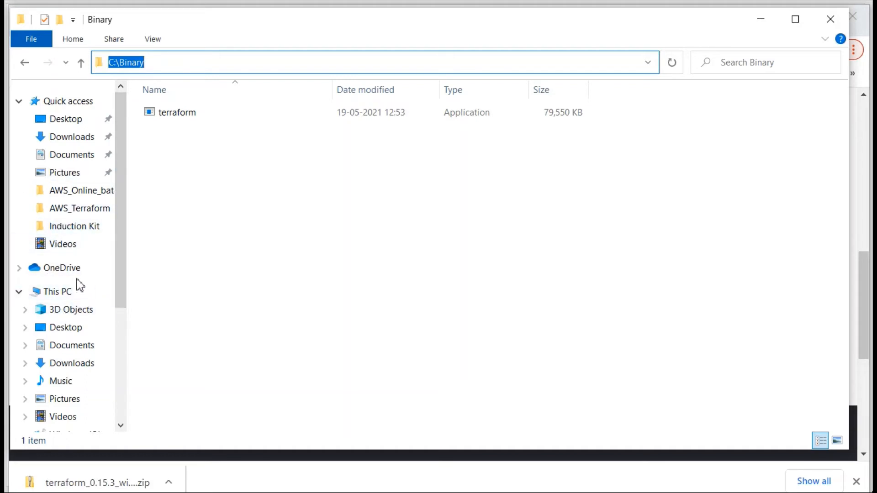
pyautogui.click(54, 292)
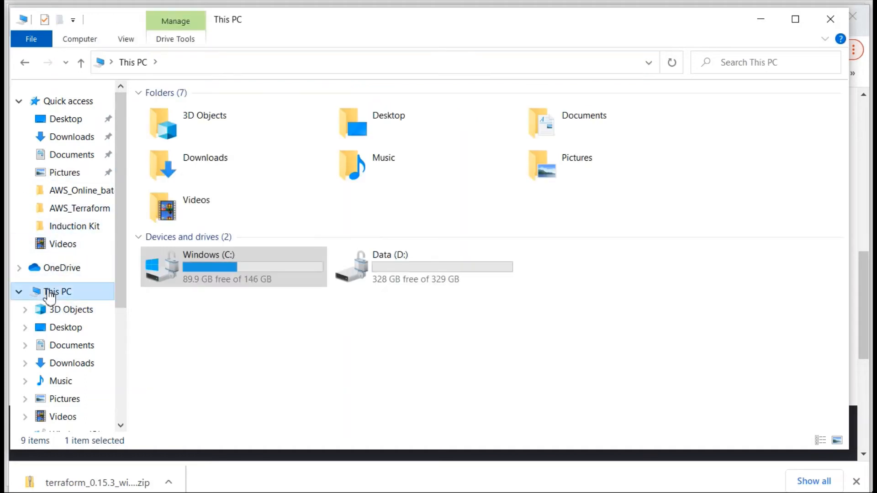
# Open This PC's Properties, then Advanced system settings
pyautogui.rightClick(55, 292)
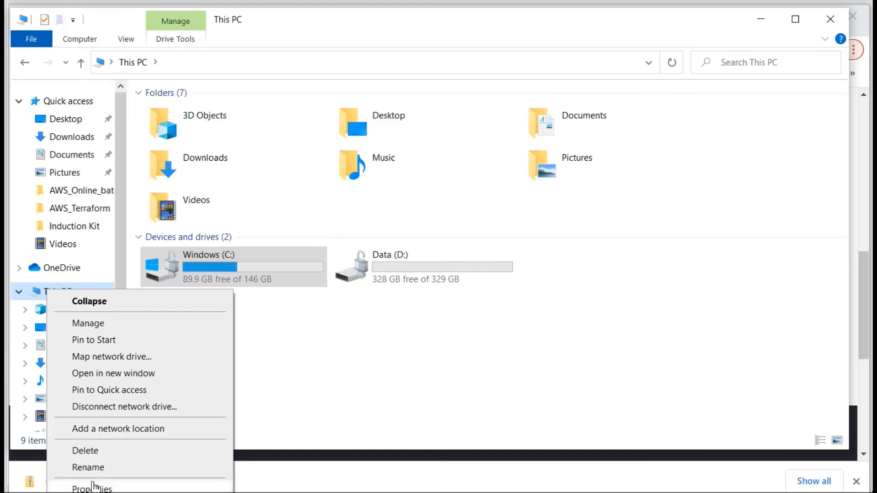
pyautogui.click(91, 487)
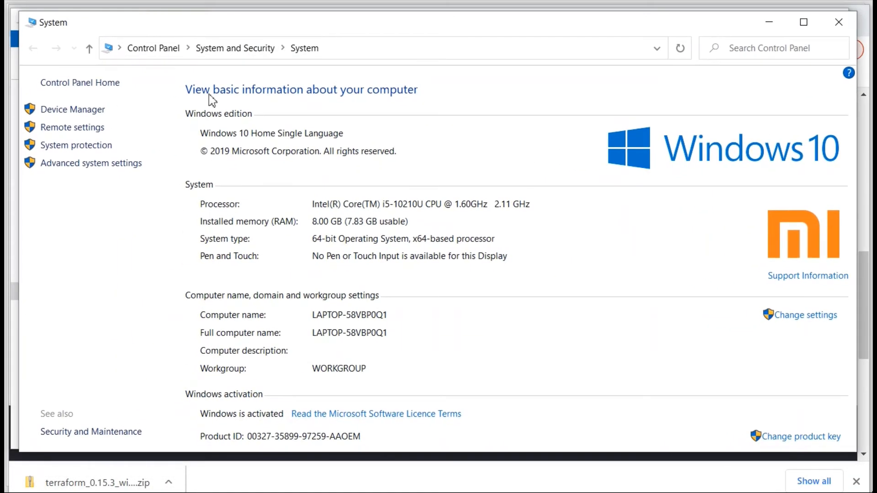
pyautogui.click(91, 163)
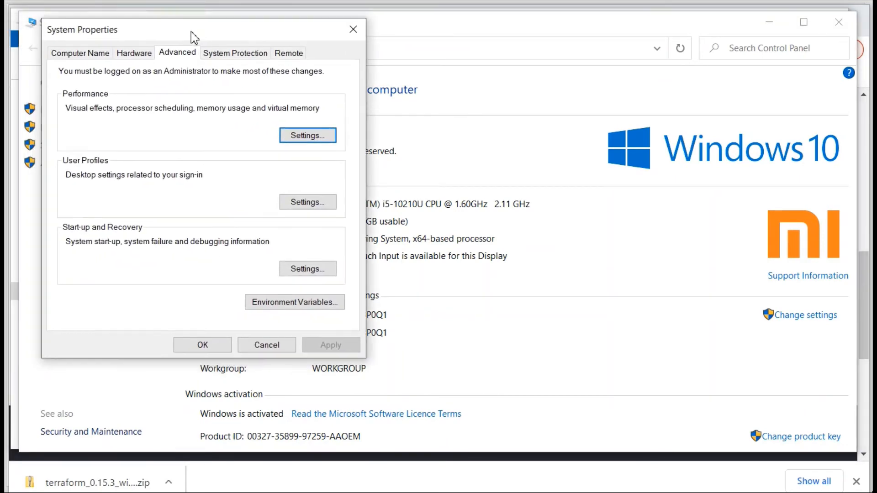
pyautogui.moveTo(287, 309)
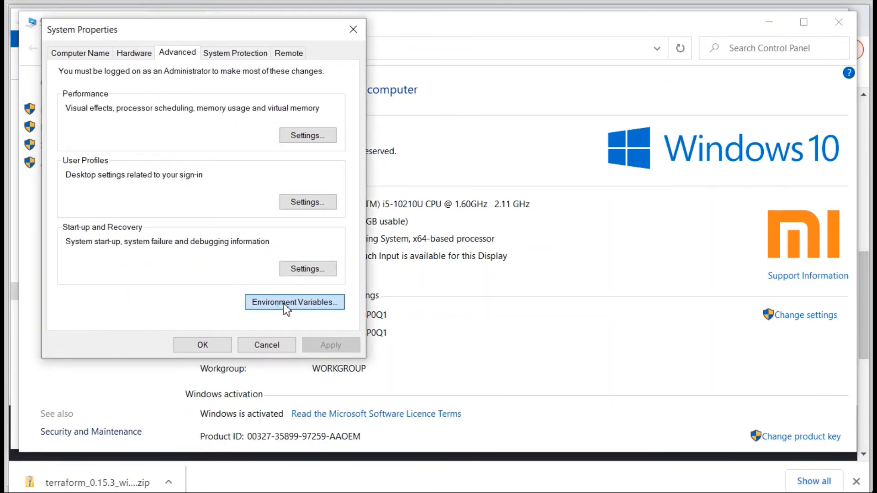
# Edit the user Path variable, add a C:\Binary entry, and confirm both dialogs
pyautogui.click(294, 302)
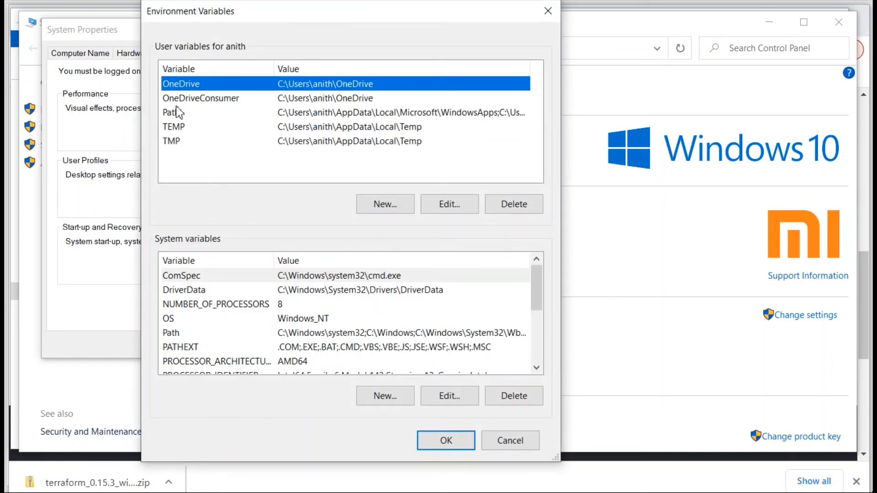
pyautogui.click(174, 113)
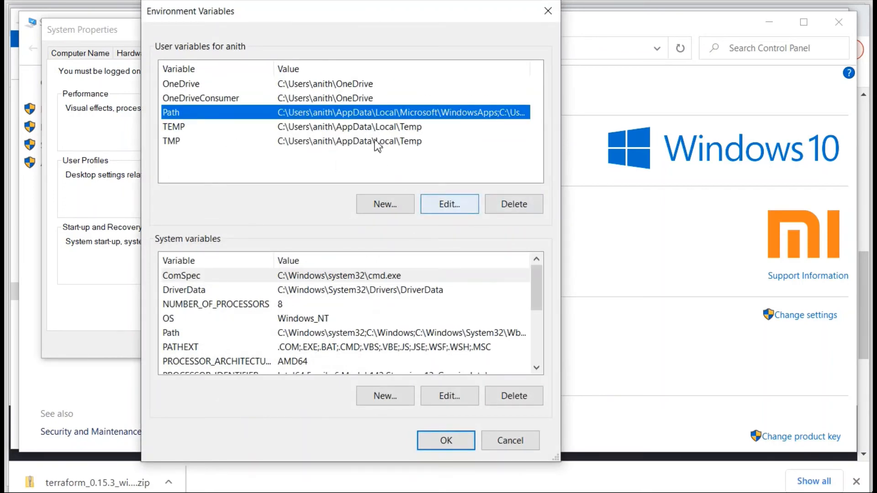
pyautogui.click(449, 204)
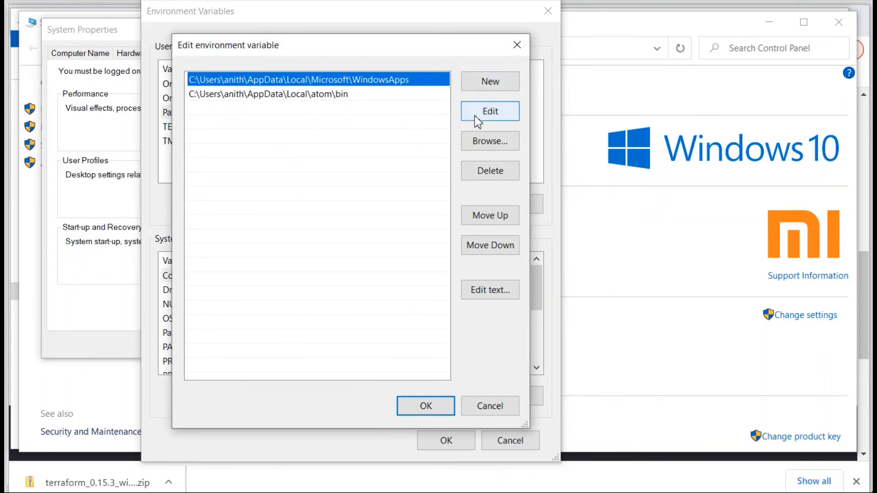
pyautogui.click(490, 111)
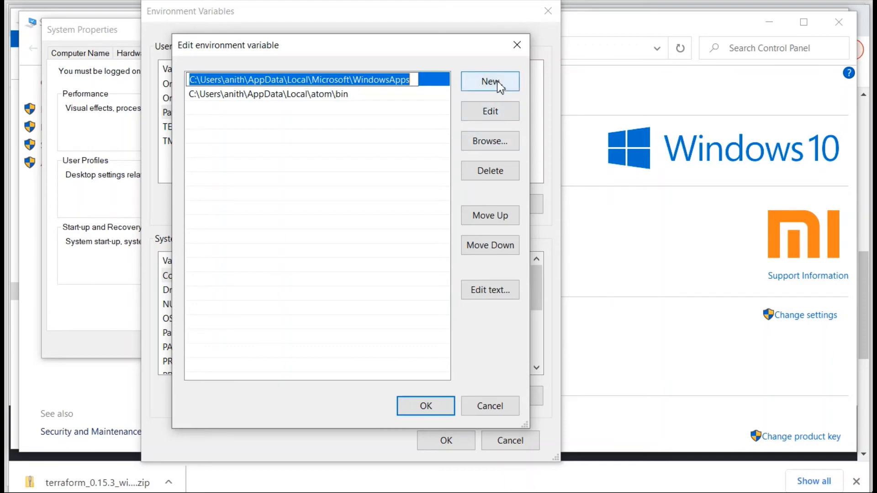
pyautogui.click(489, 81)
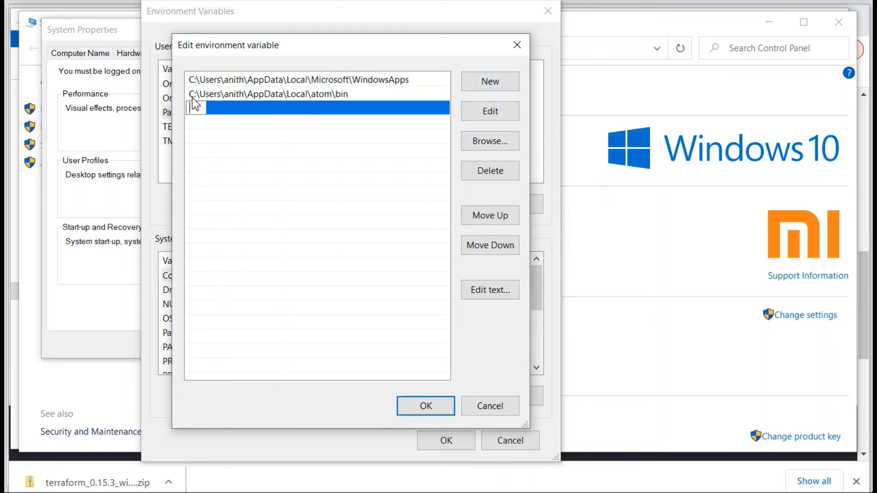
pyautogui.write('C:\\Binary')
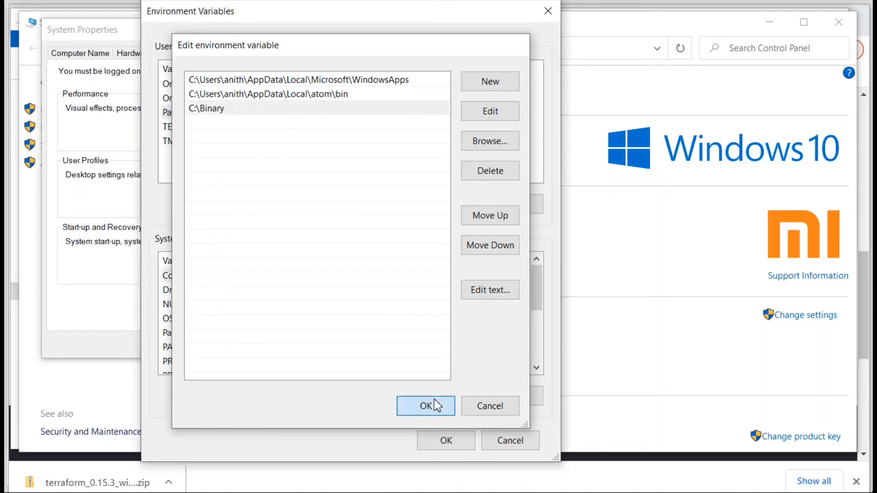
pyautogui.click(426, 406)
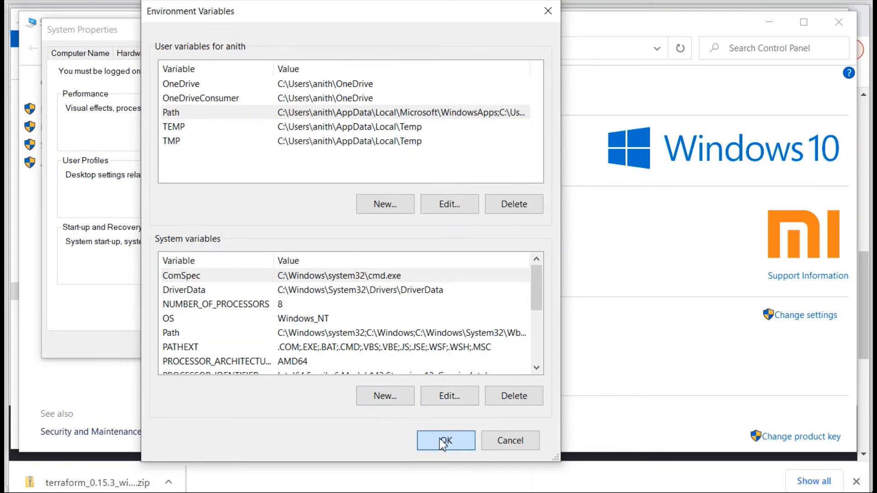
pyautogui.click(446, 441)
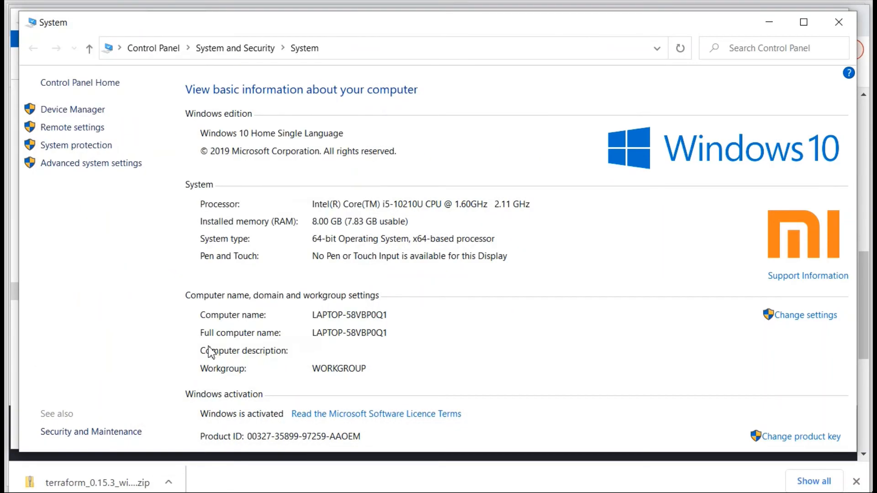
pyautogui.moveTo(471, 354)
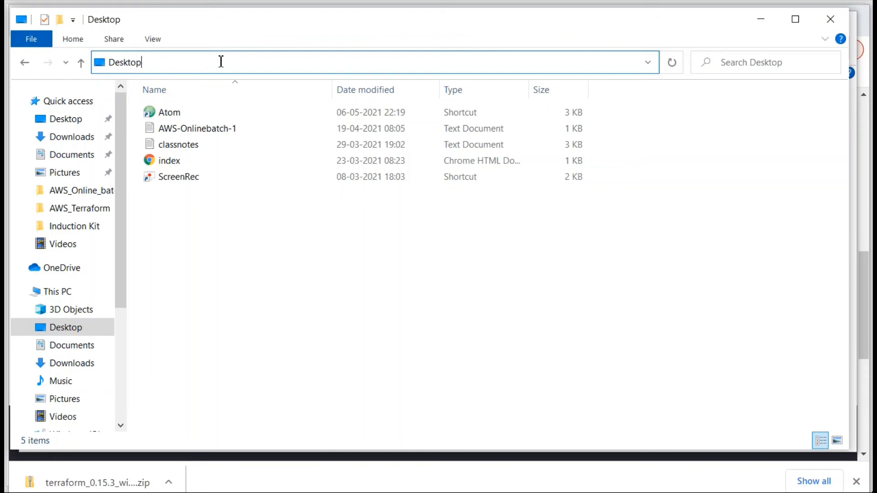
# Open a Desktop Command Prompt with cmd and run terraform to list its commands
pyautogui.write('c')
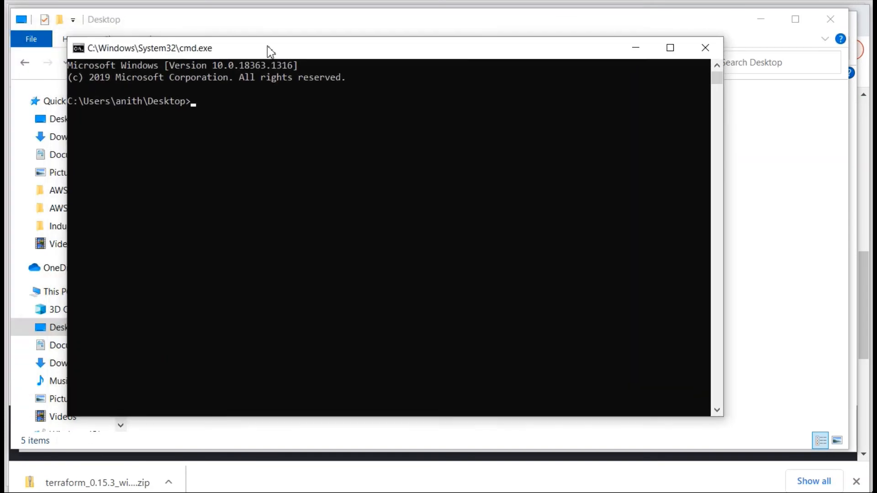
pyautogui.write('terraform')
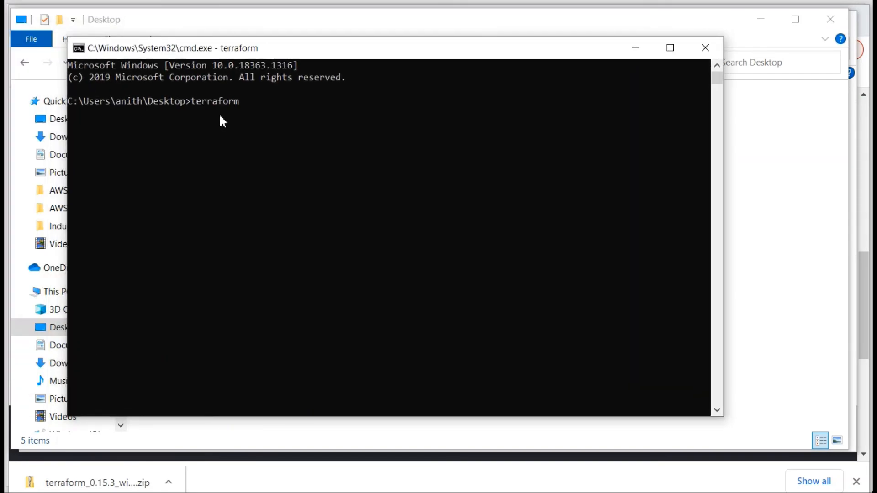
pyautogui.press('Enter')
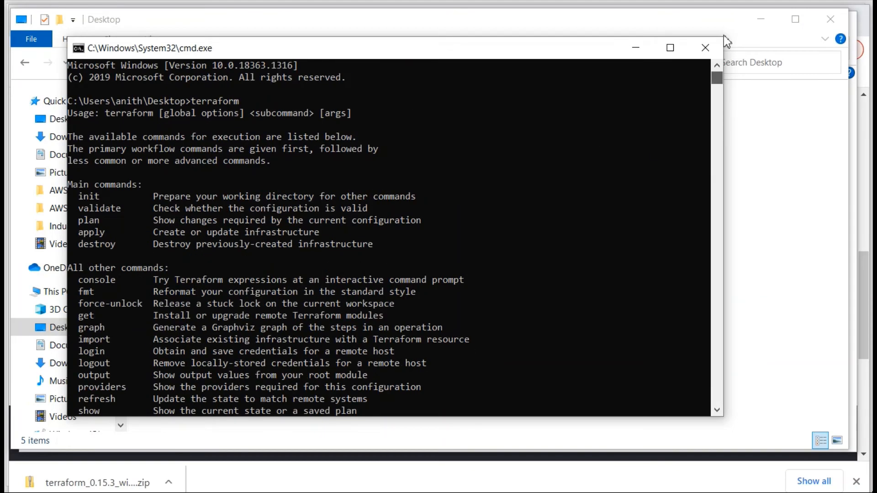
pyautogui.moveTo(705, 47)
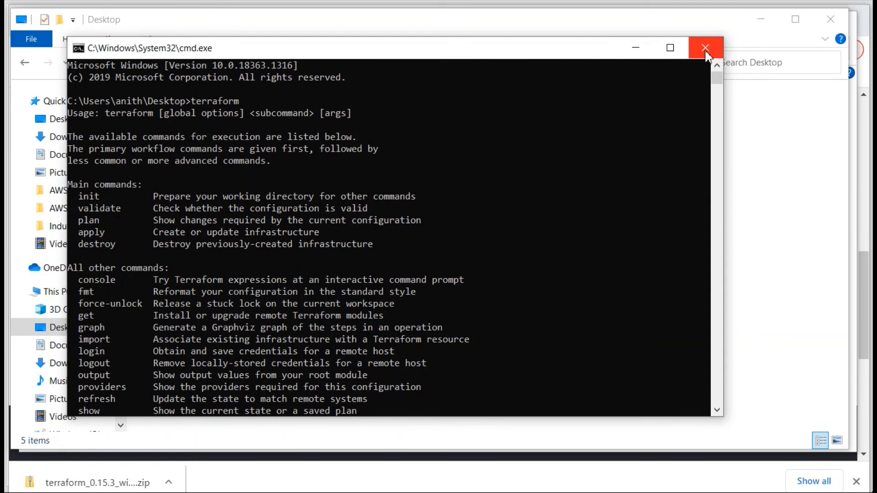
# Close the command prompt, look inside D:\AWS_Terraform, then return to the Data (D:) drive
pyautogui.click(705, 47)
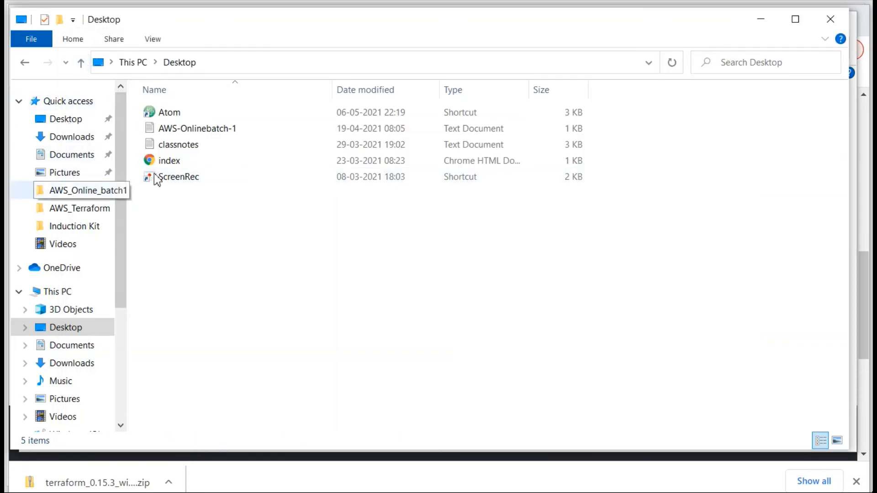
pyautogui.moveTo(110, 262)
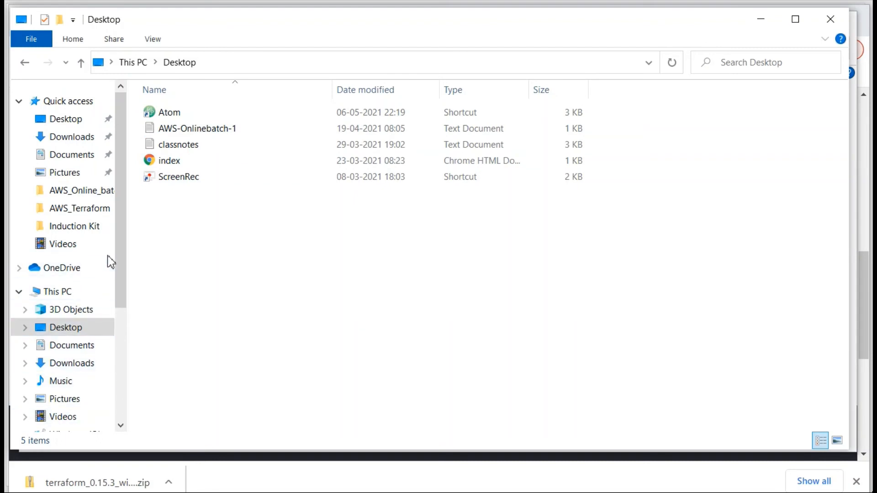
pyautogui.scroll(-3)
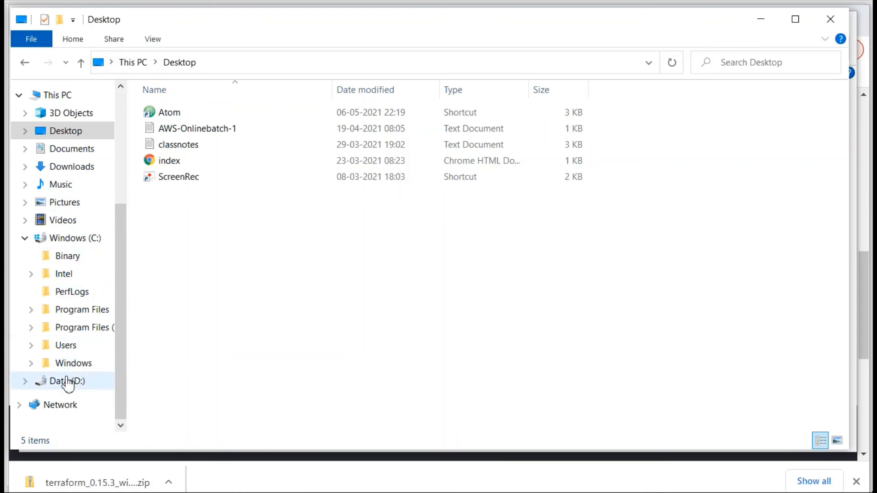
pyautogui.click(61, 381)
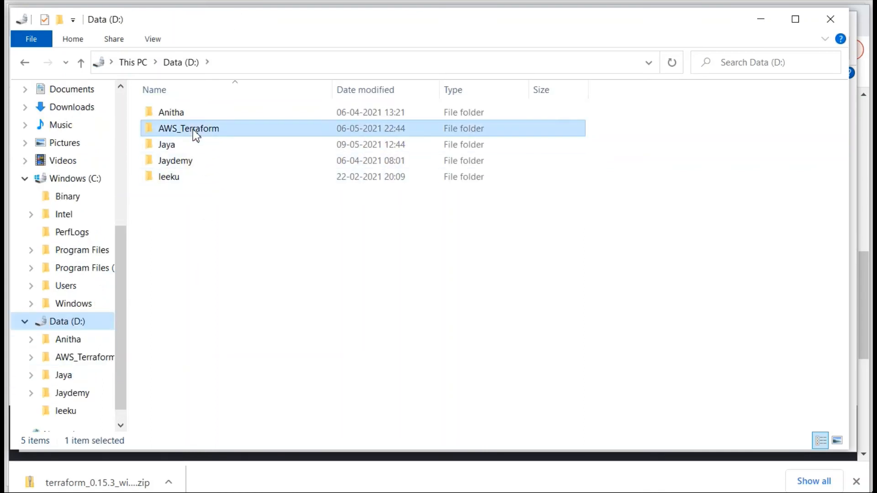
pyautogui.doubleClick(188, 128)
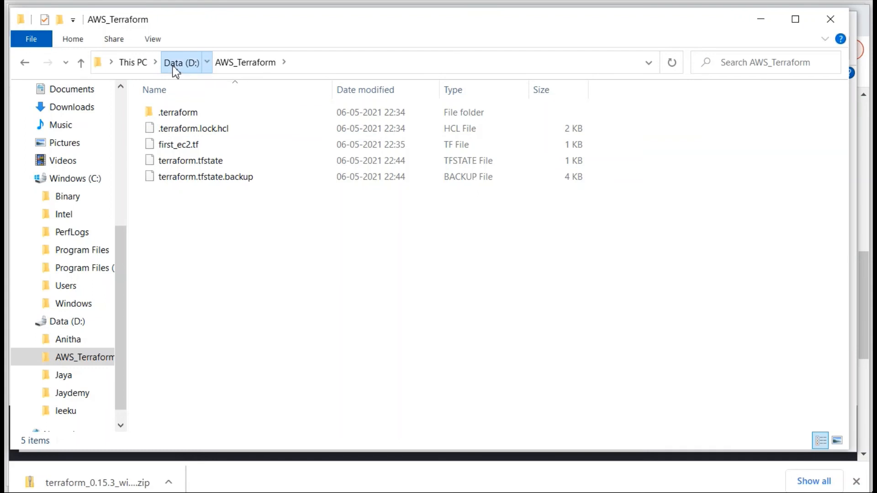
pyautogui.click(180, 63)
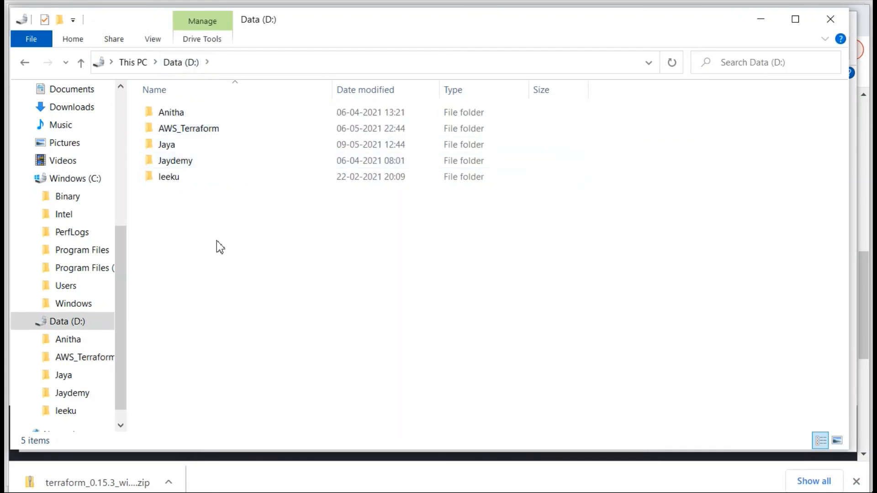
# Make a new folder named Terraform_aws on D: and open it, confirming it is empty
pyautogui.rightClick(217, 248)
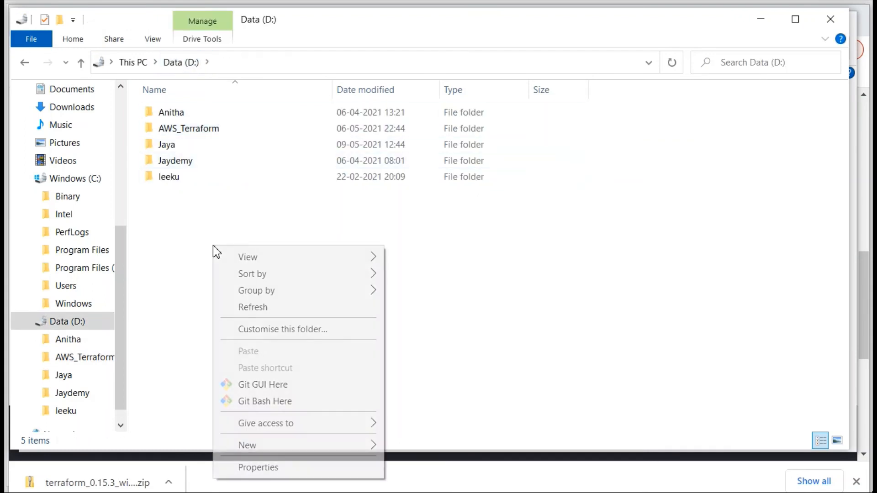
pyautogui.moveTo(248, 445)
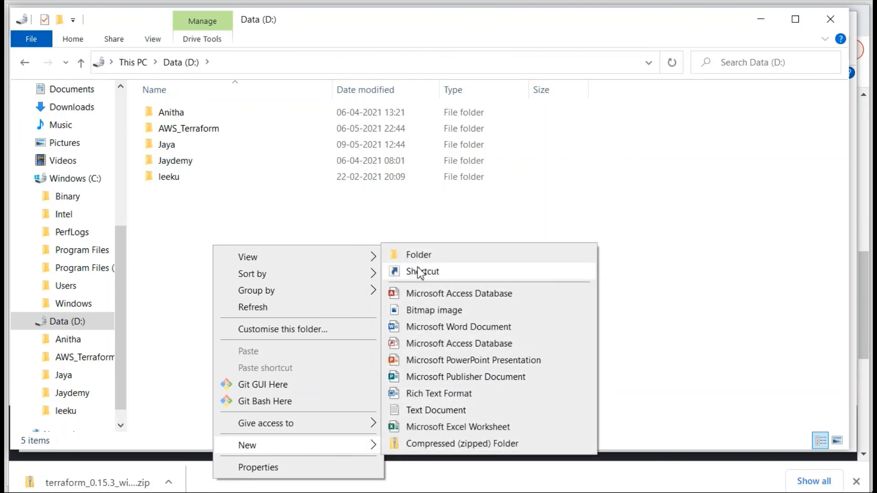
pyautogui.click(419, 255)
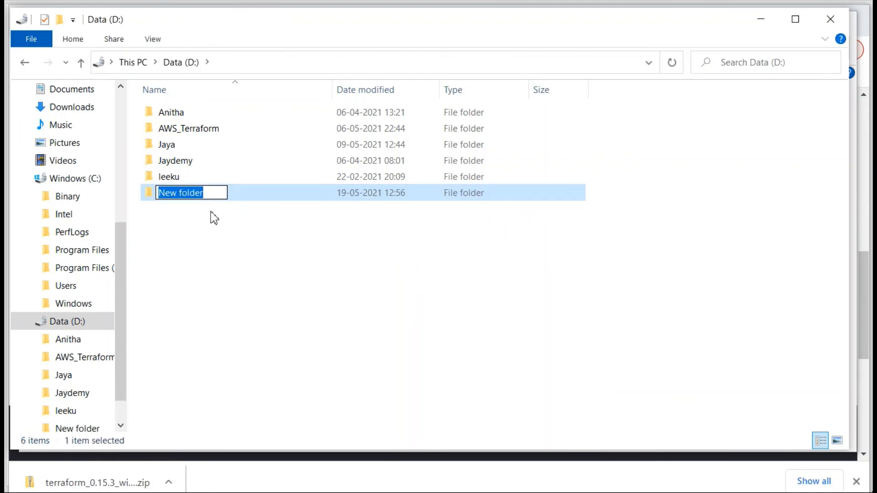
pyautogui.write('Ter')
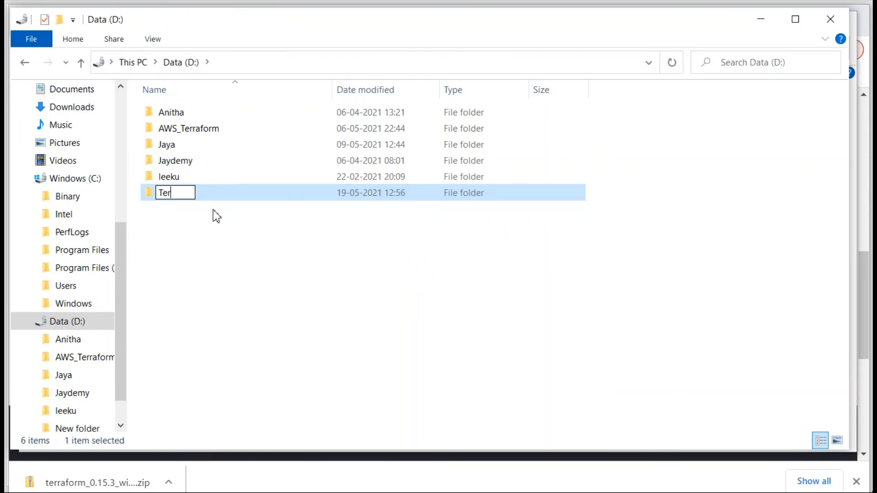
pyautogui.write('rafi')
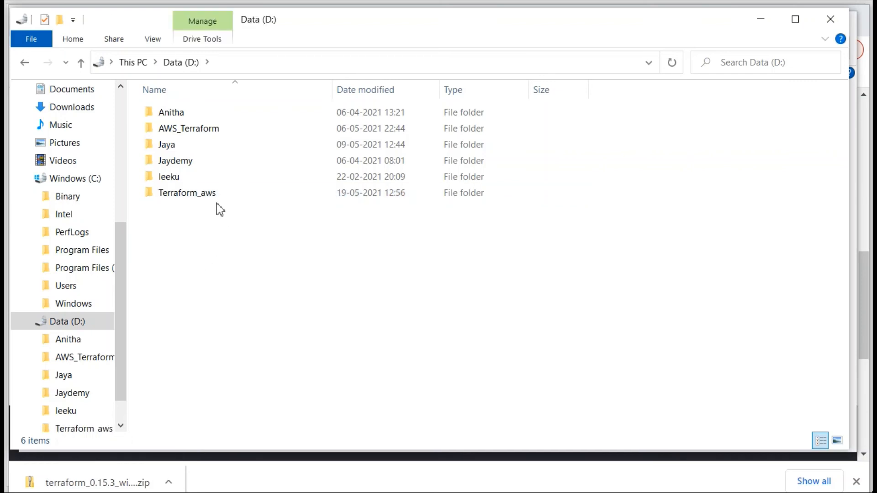
pyautogui.moveTo(210, 195)
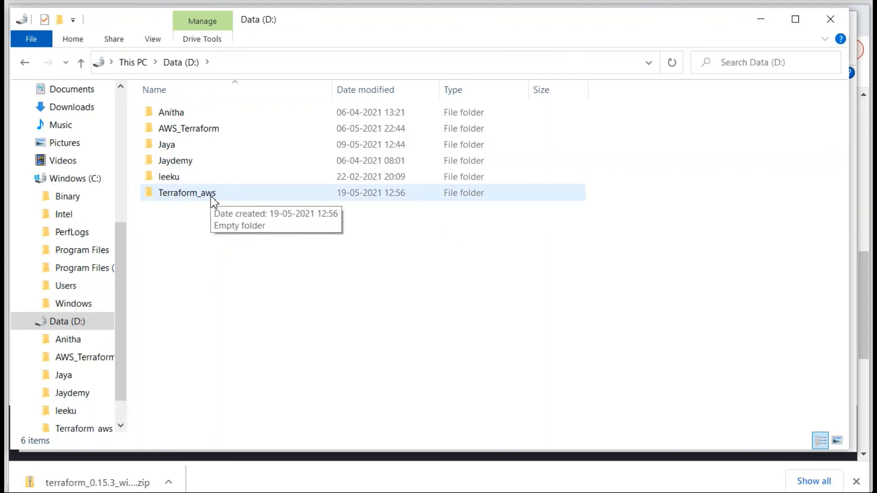
pyautogui.doubleClick(187, 193)
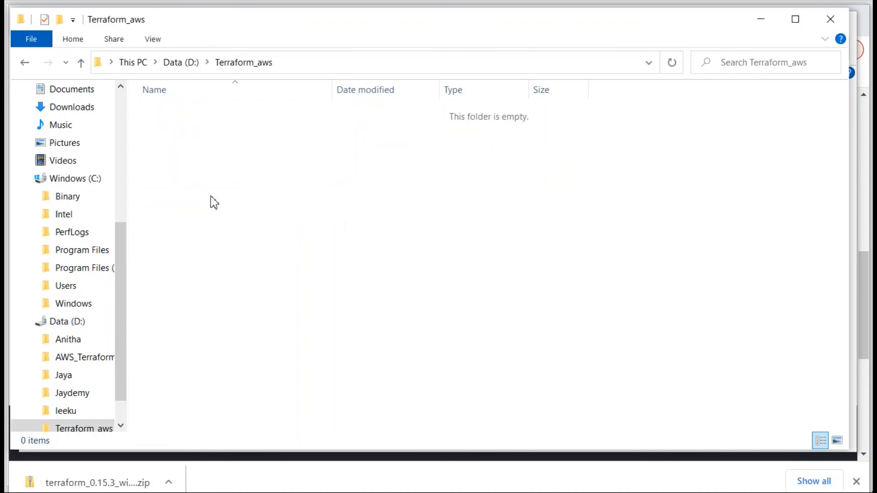
pyautogui.moveTo(238, 266)
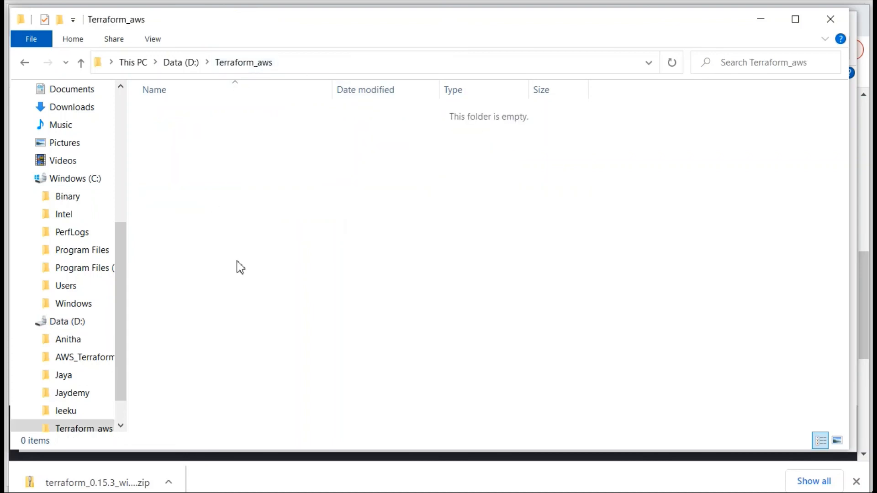